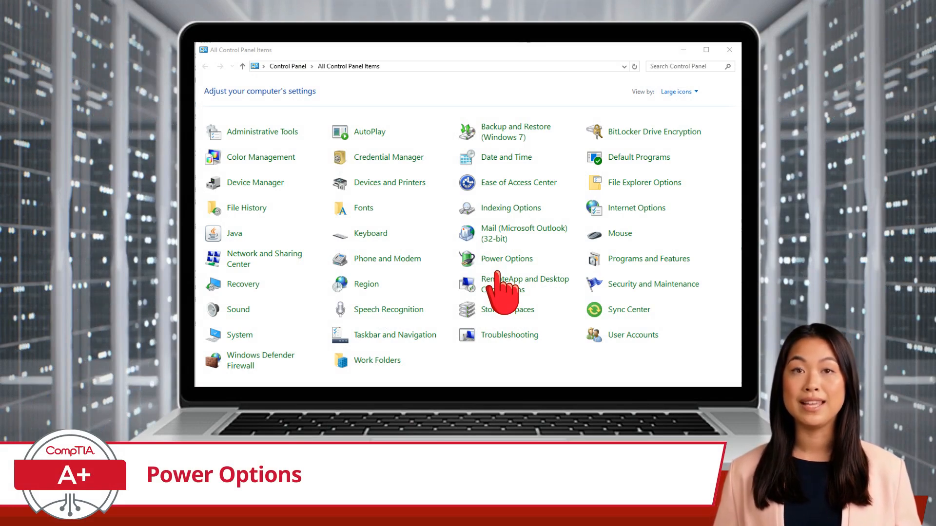
- Show the Power Options page listing the Balanced, Power saver and High performance plans
left_click(506, 258)
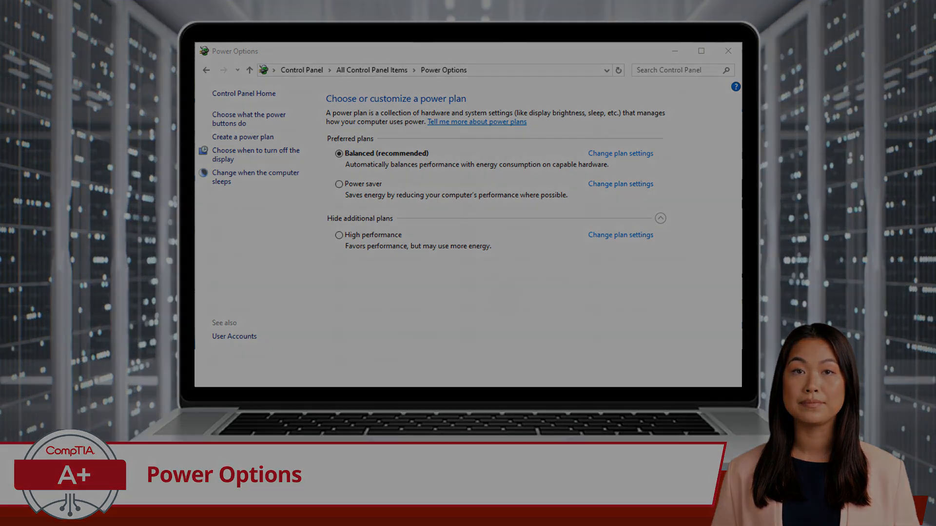
left_click(248, 119)
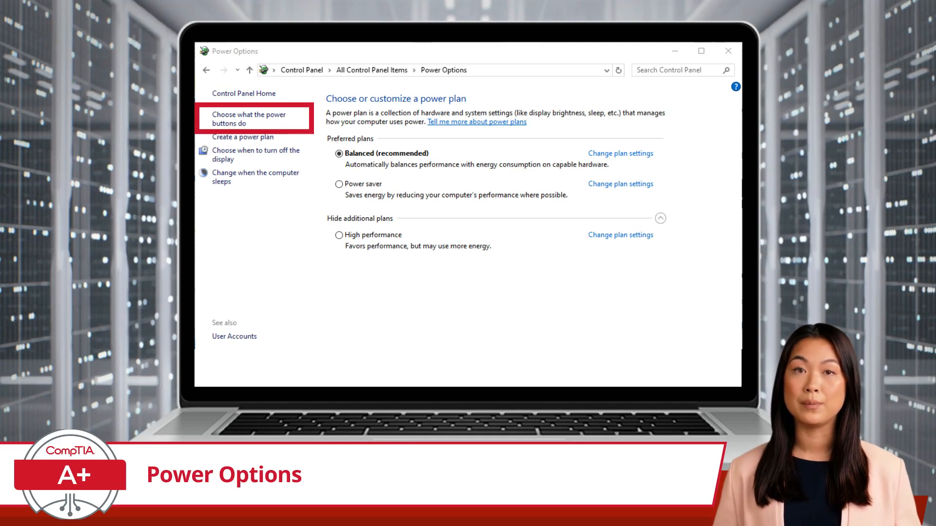
left_click(249, 119)
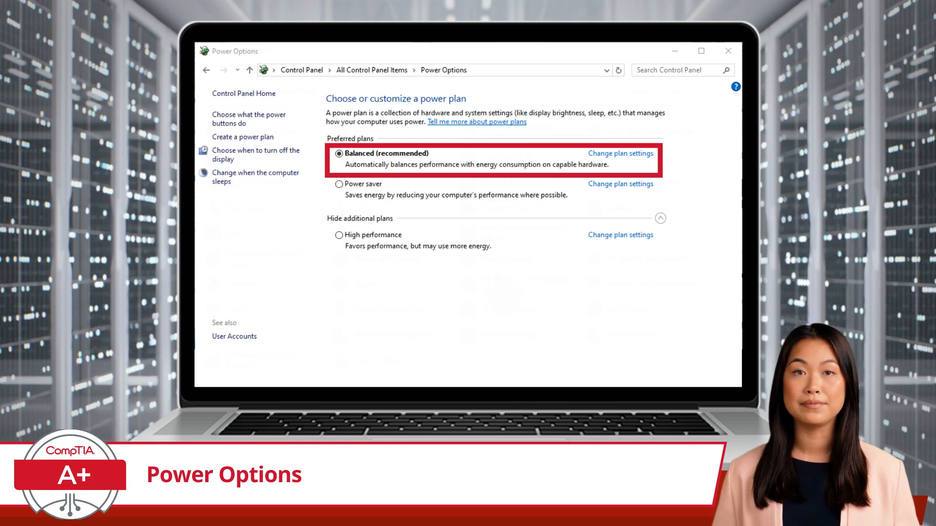
- Reach the Balanced plan's advanced power settings where USB selective suspend offers Disabled/Enabled
left_click(620, 153)
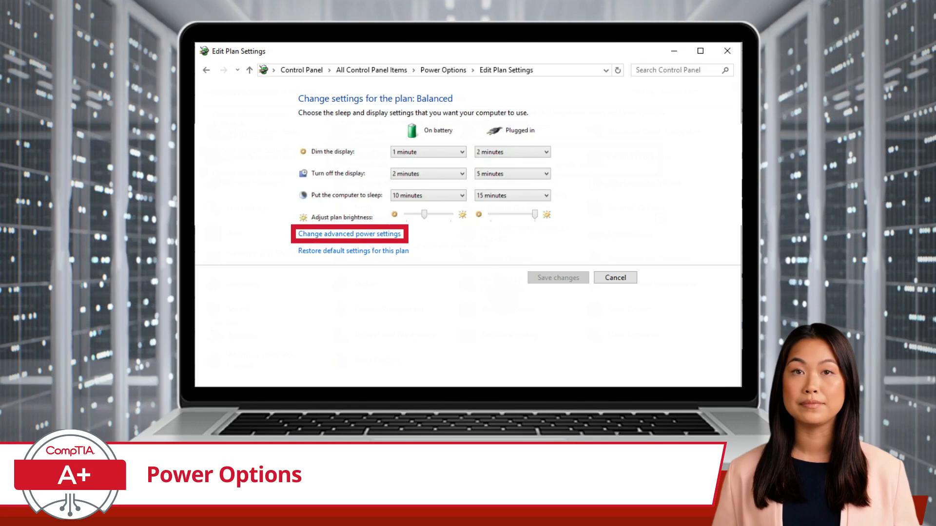
left_click(349, 233)
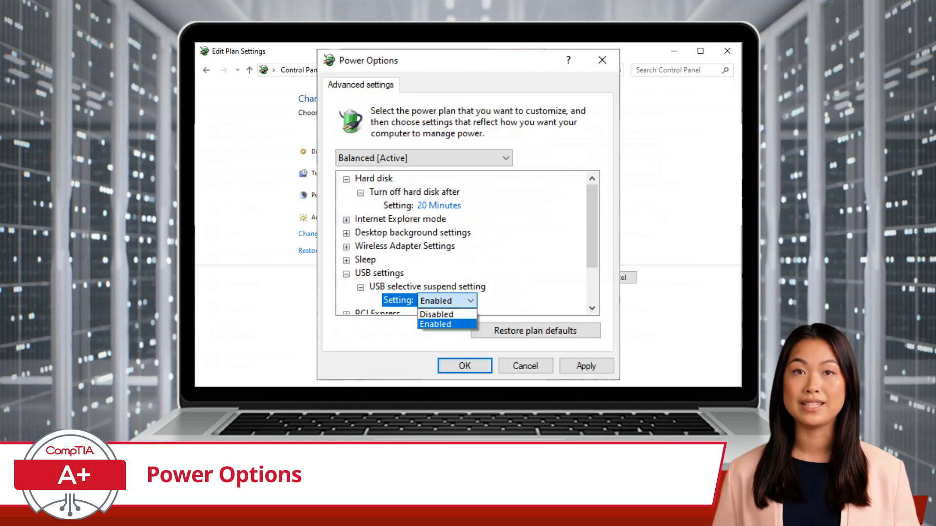